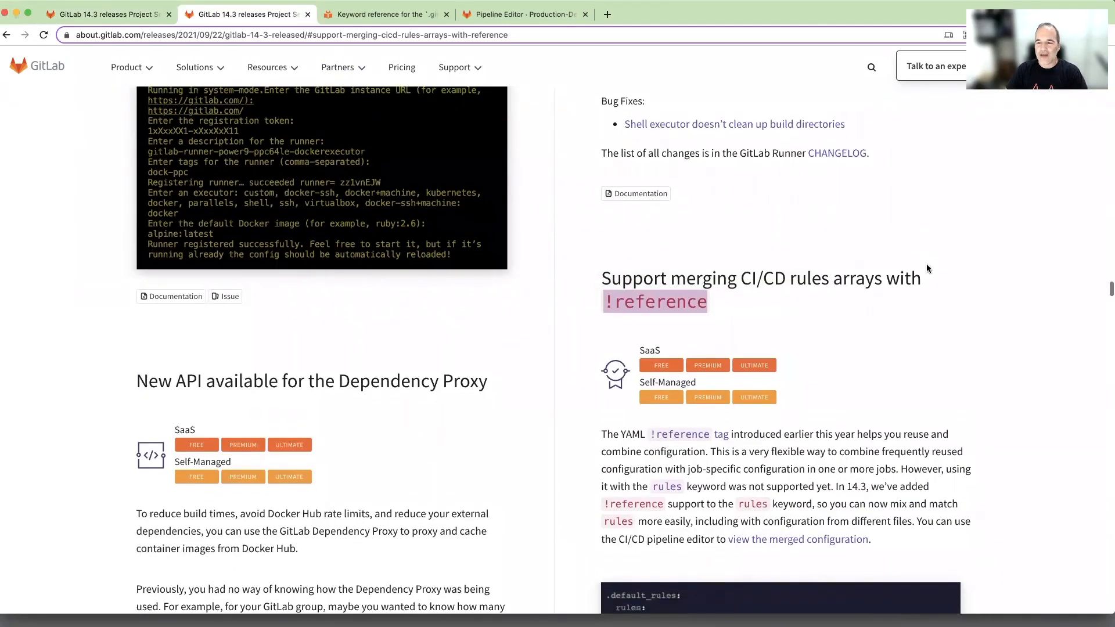
Reach the '!reference tags' docs section and highlight the .setup job with its script lines
scroll(down, 3)
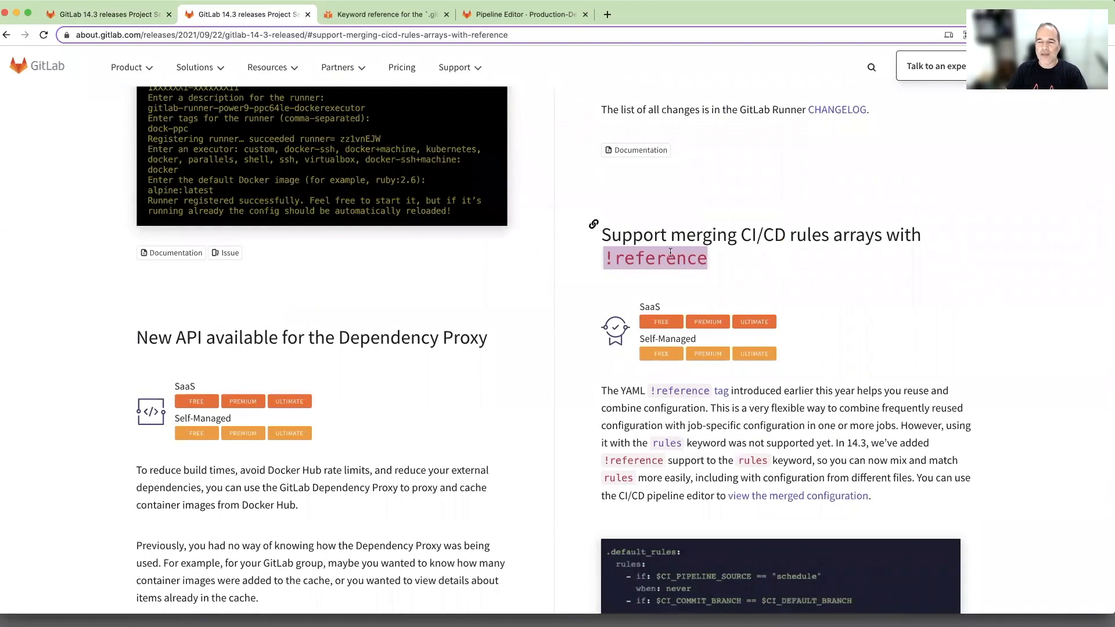
scroll(down, 3)
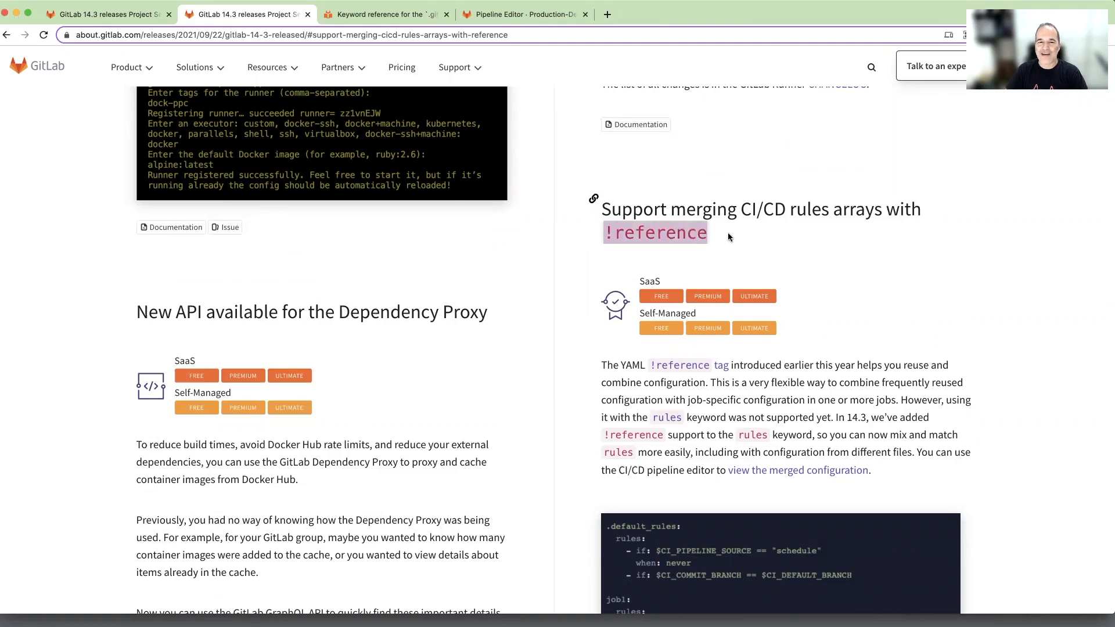
click(385, 14)
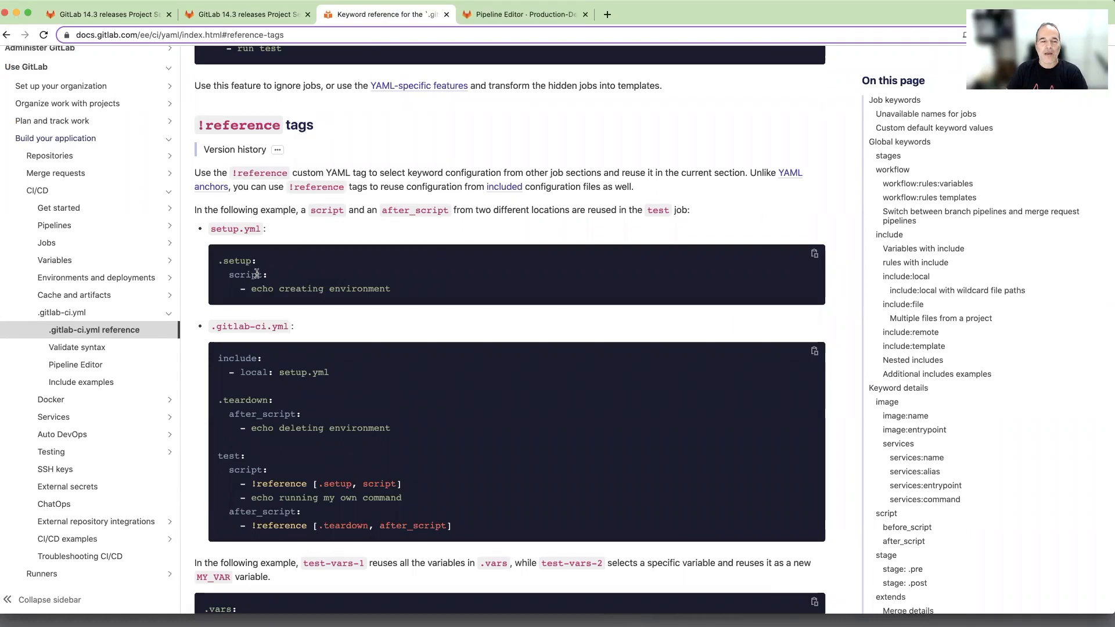
mouse_move(271, 271)
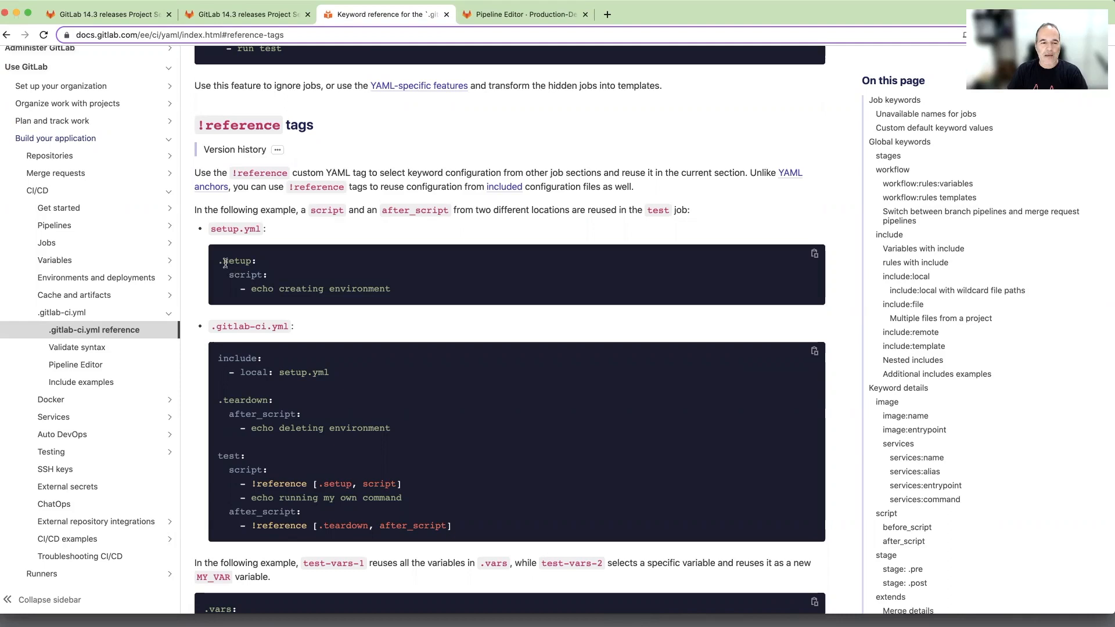
double_click(248, 274)
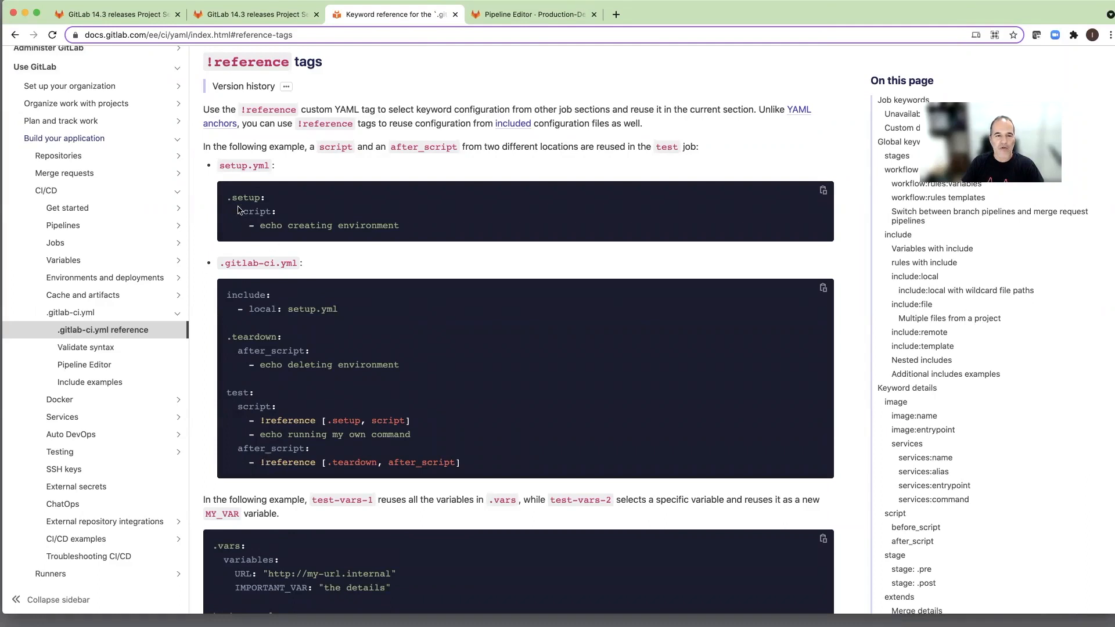
drag(241, 211, 398, 225)
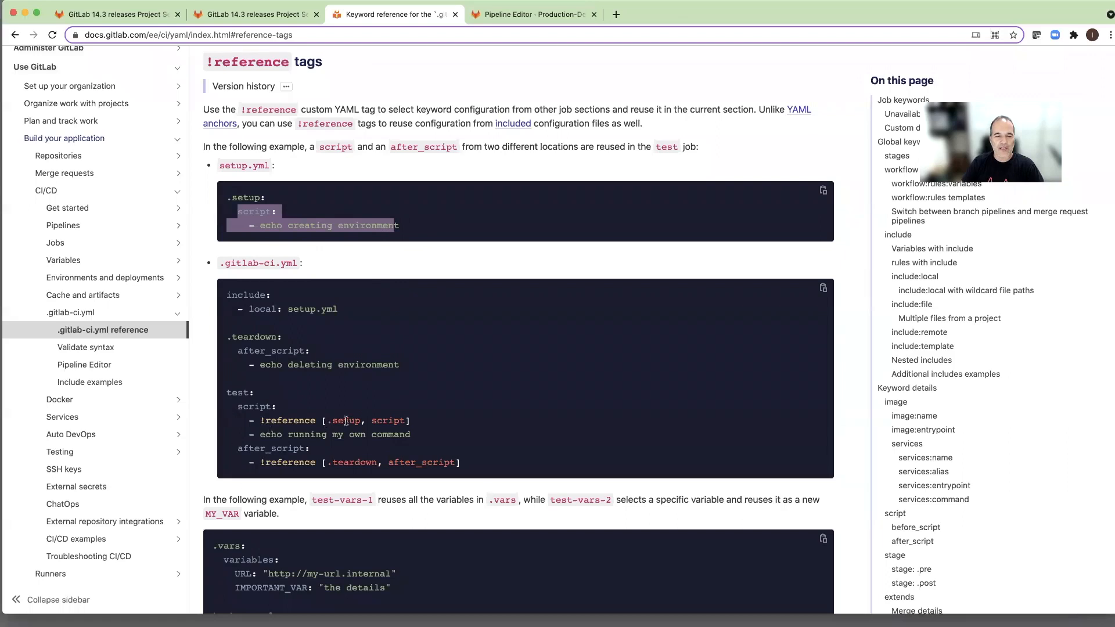
Highlight .setup and the .teardown after_script key inside the example's !reference tags
double_click(346, 420)
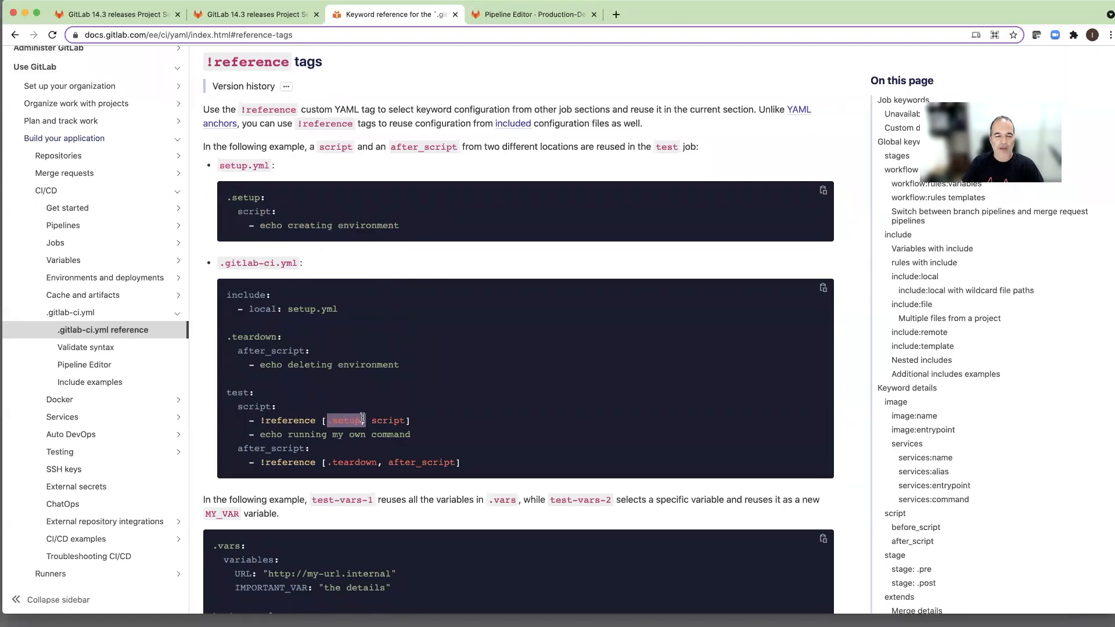
double_click(389, 419)
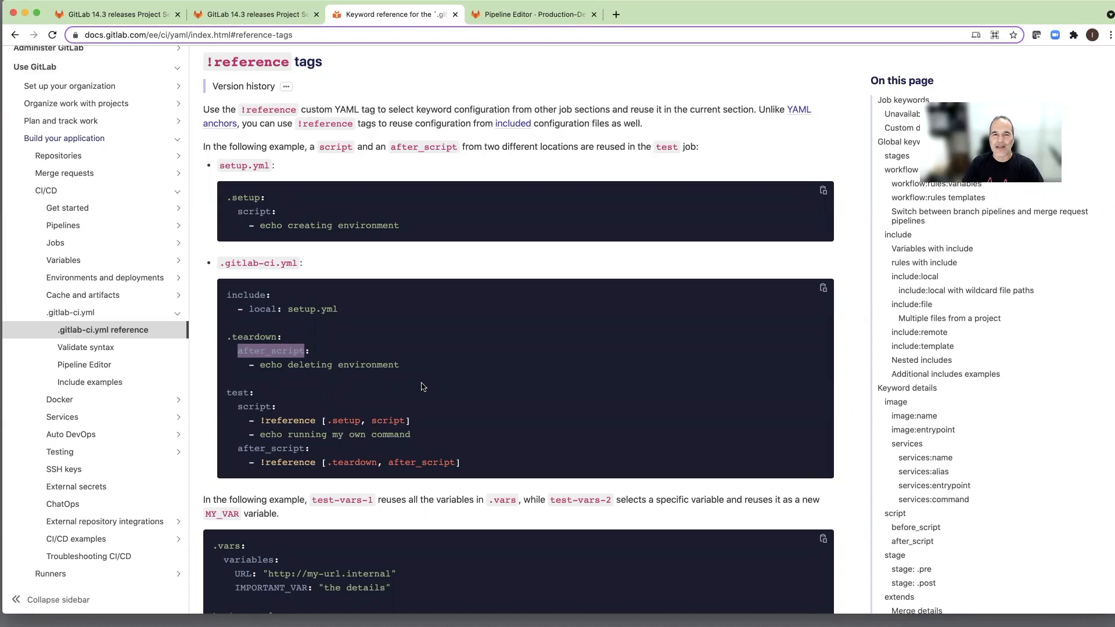
mouse_move(494, 244)
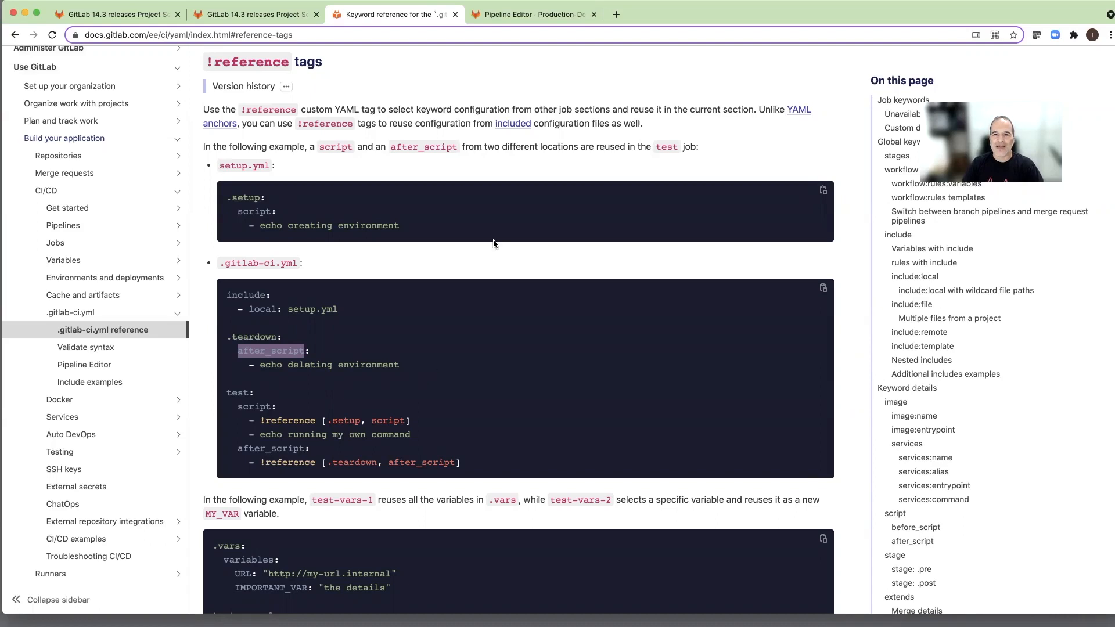
scroll(down, 3)
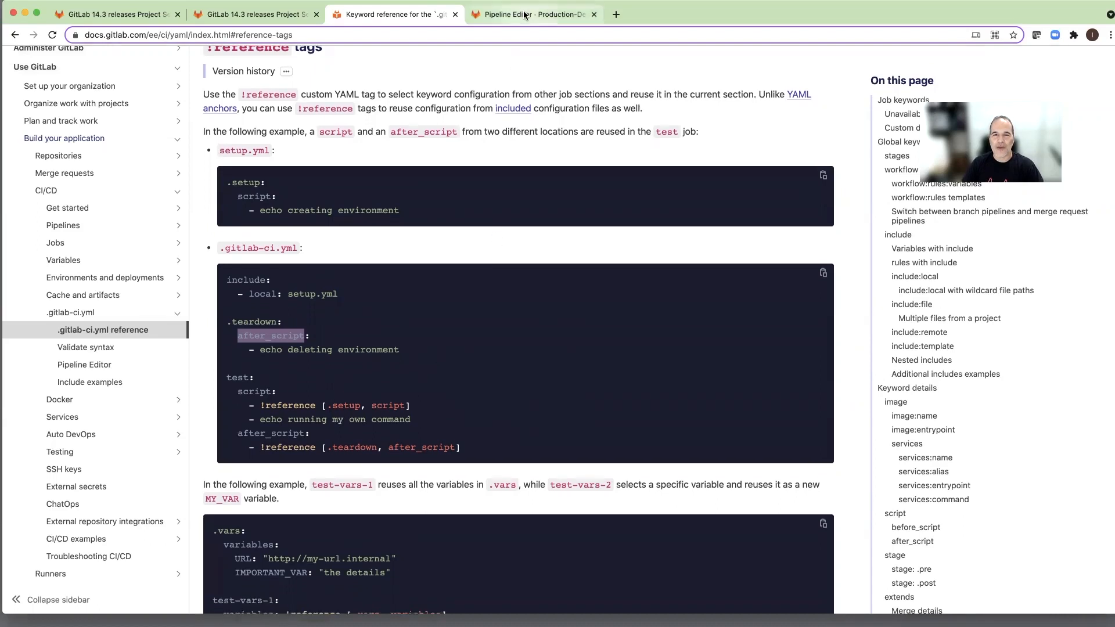
Review the reuse-rules .gitlab-ci.yml whose job1 and job2 rules use !reference, then view it merged
click(533, 14)
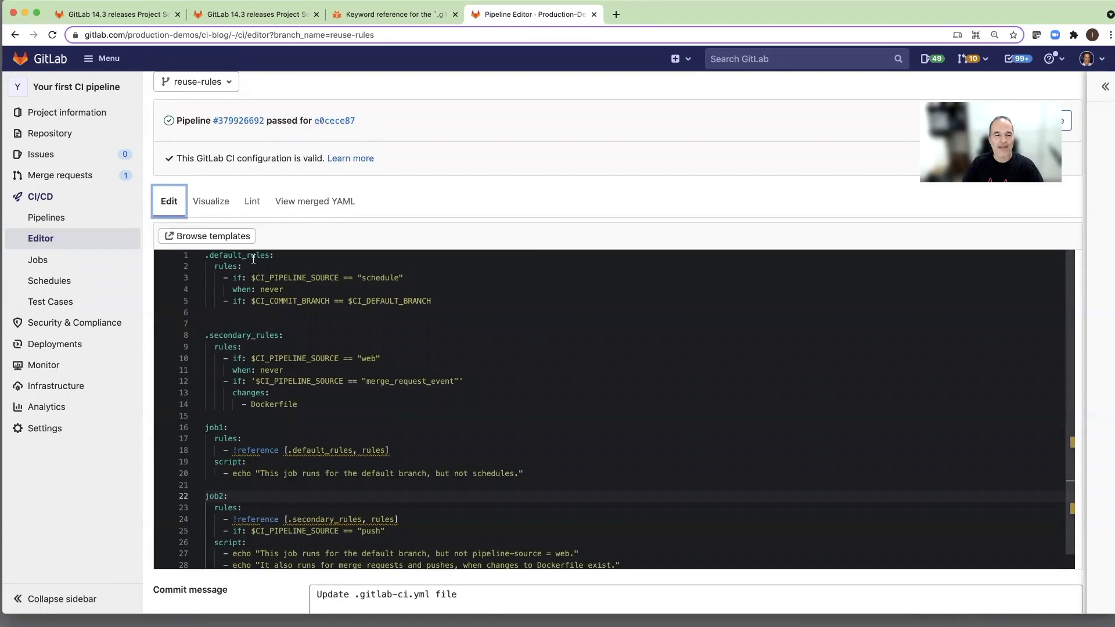
mouse_move(218, 276)
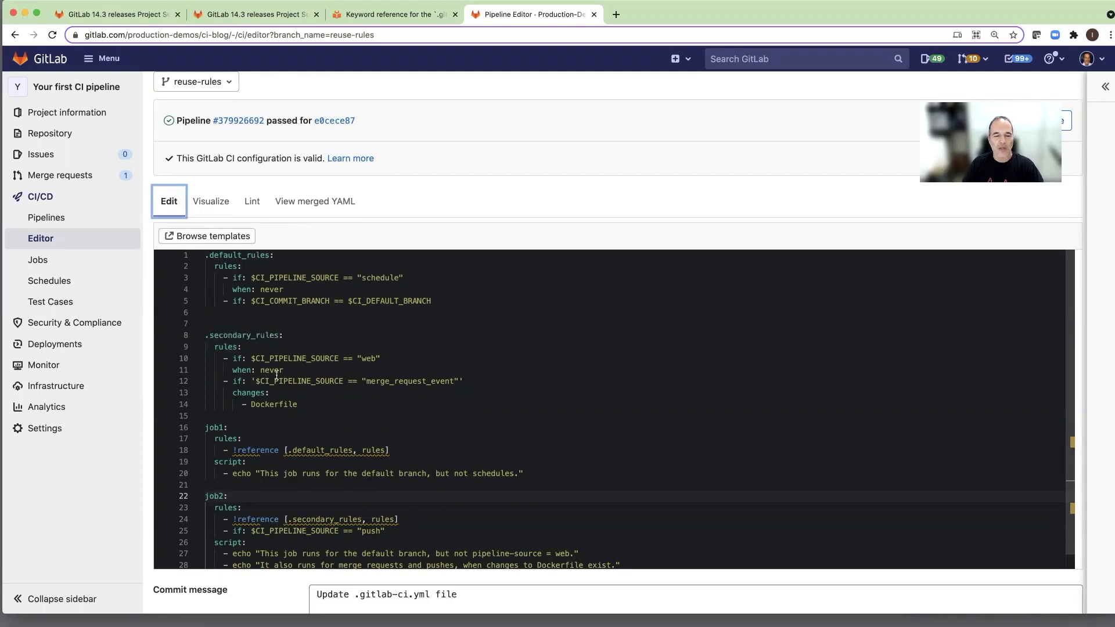
scroll(down, 3)
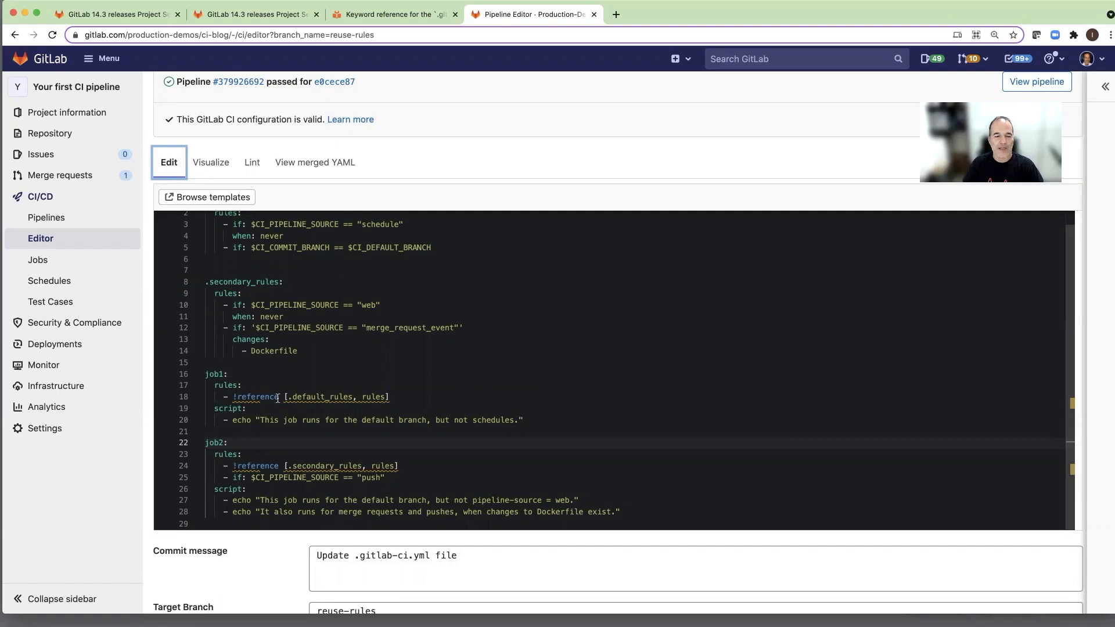
mouse_move(334, 397)
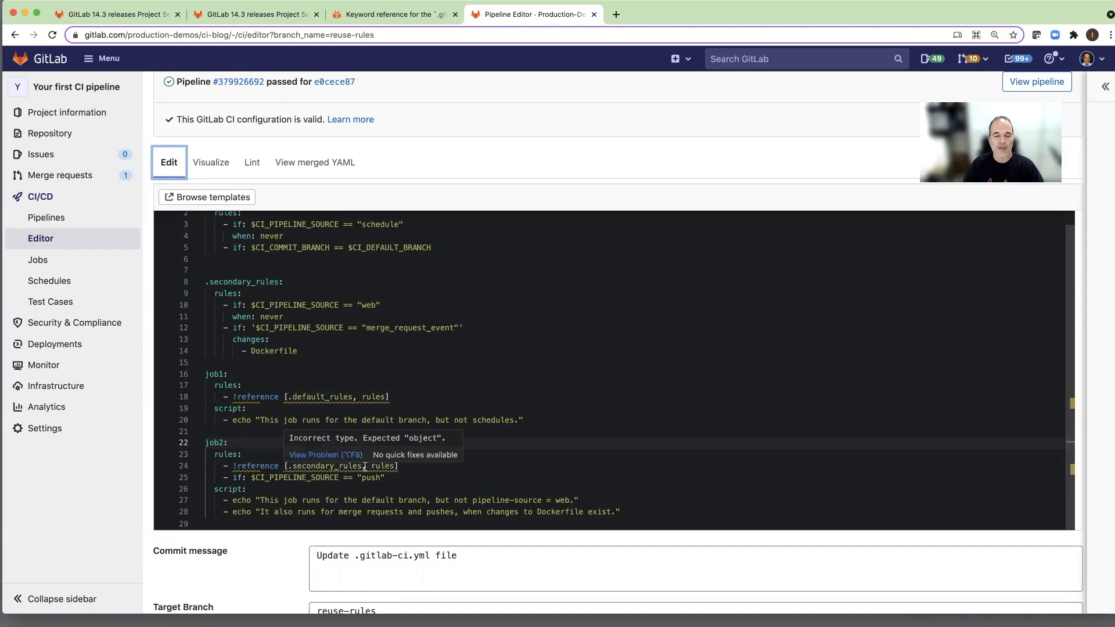
mouse_move(237, 395)
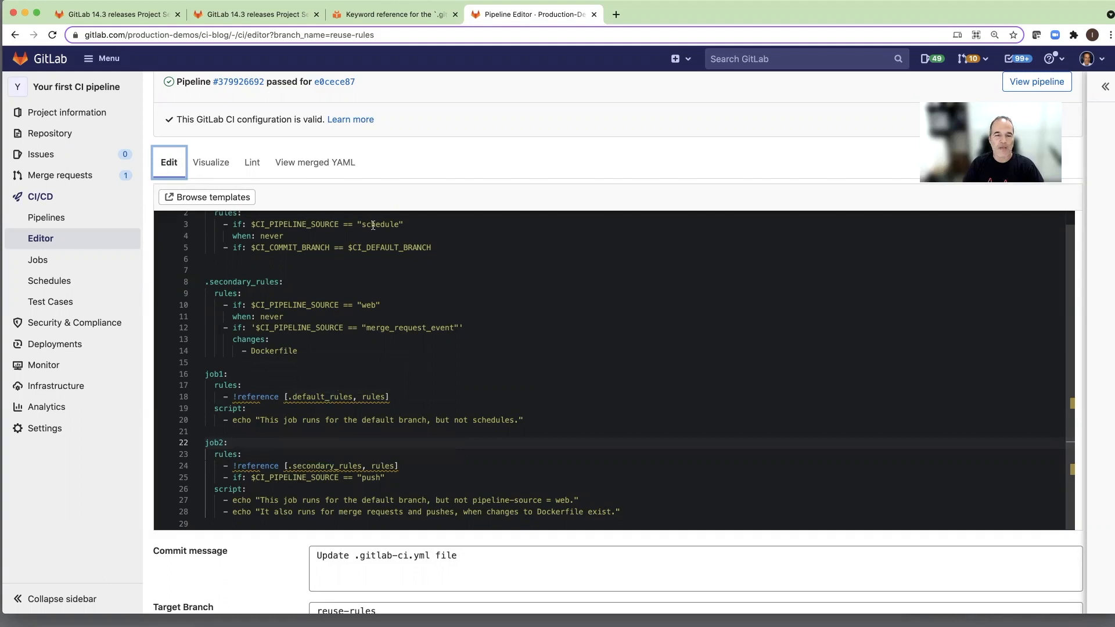
mouse_move(336, 397)
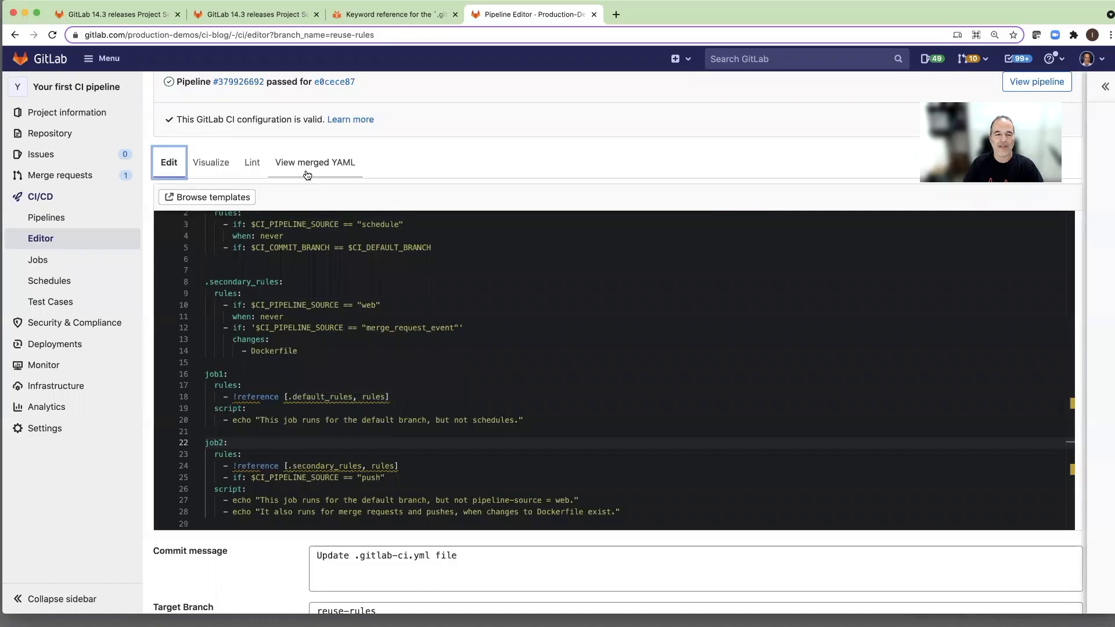
mouse_move(320, 170)
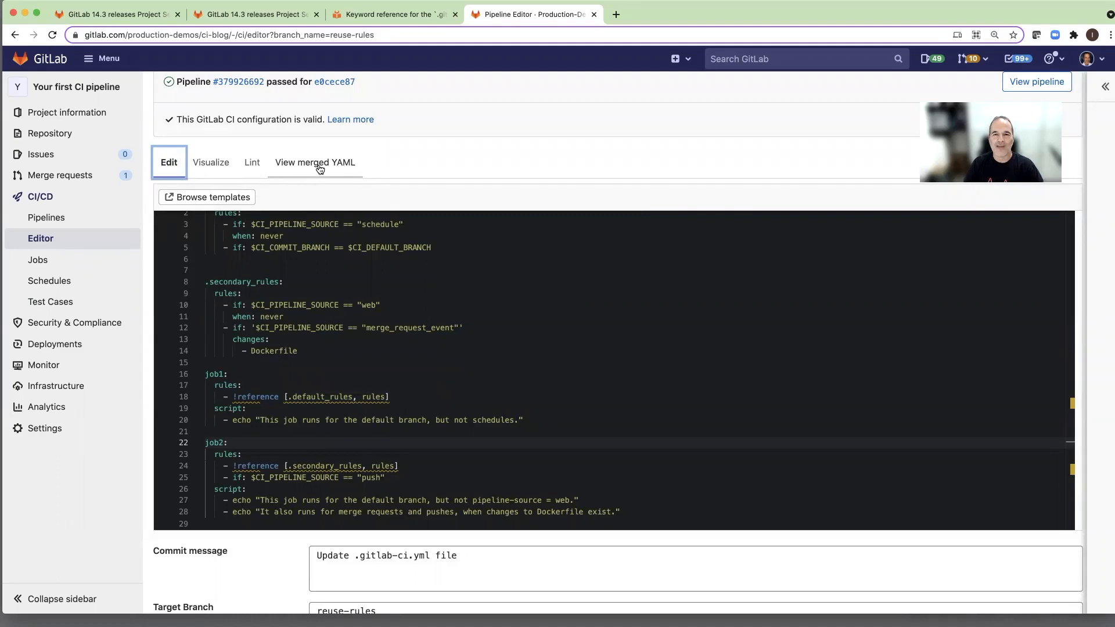
click(315, 162)
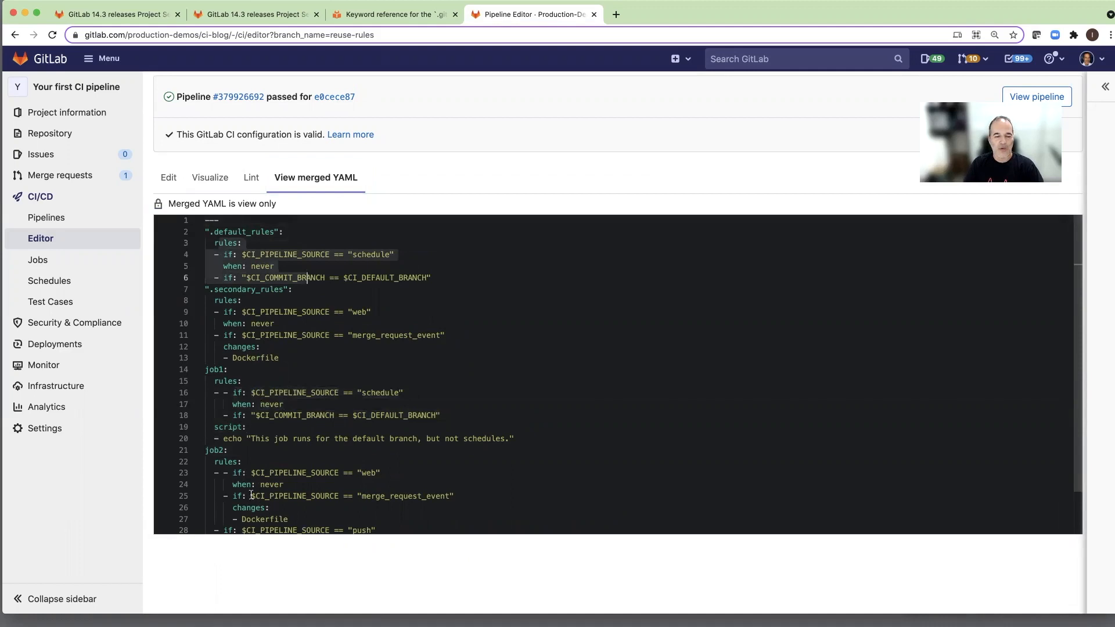
Reveal job2's fully expanded rules, its added push rule and both echo script lines
scroll(down, 3)
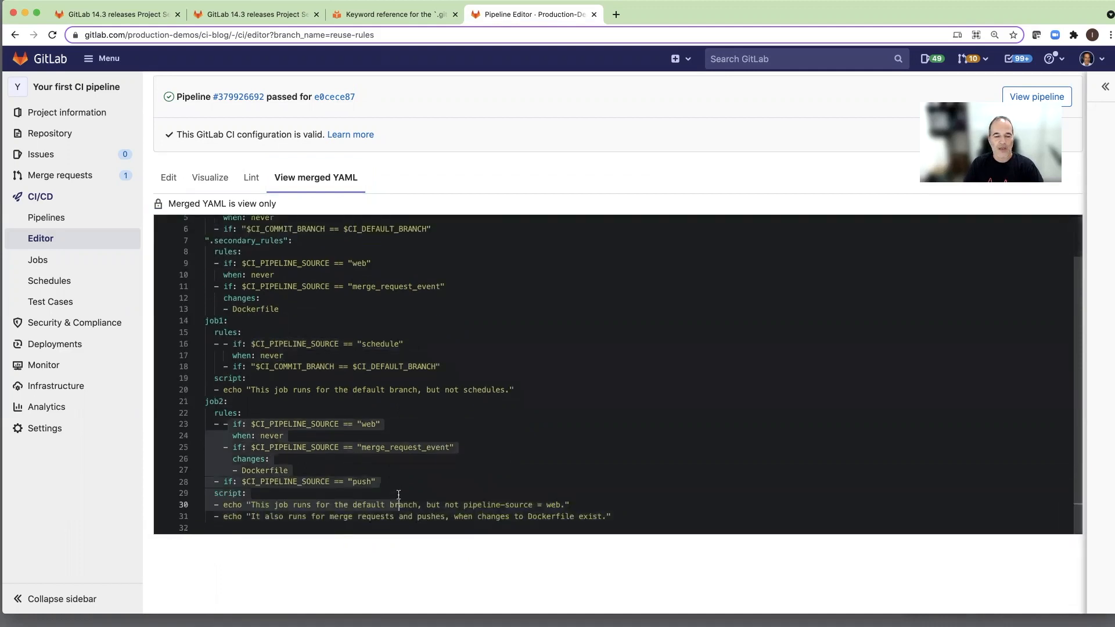